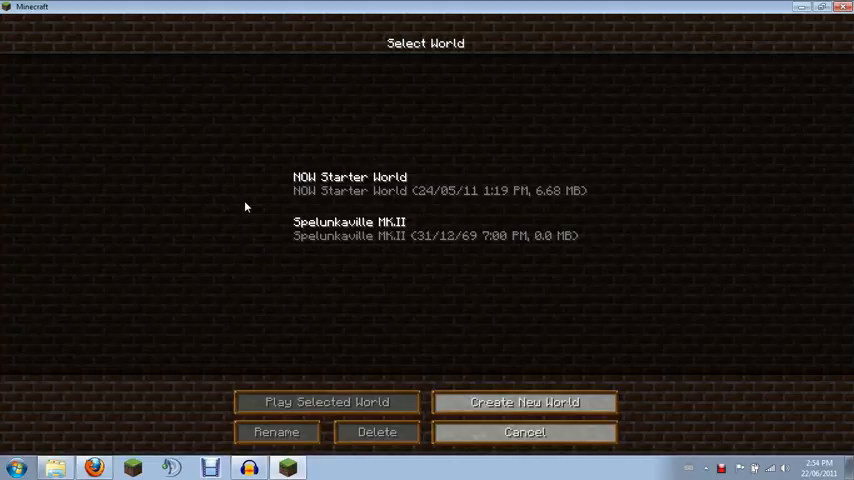
Step: Cancel the Select World screen without loading a world, returning to the Beta 1.6.6 title menu
click(524, 432)
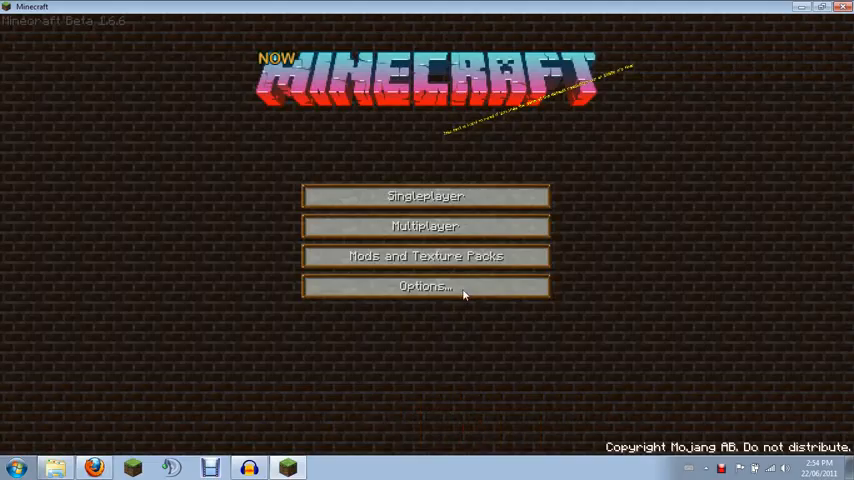
mouse_move(295, 298)
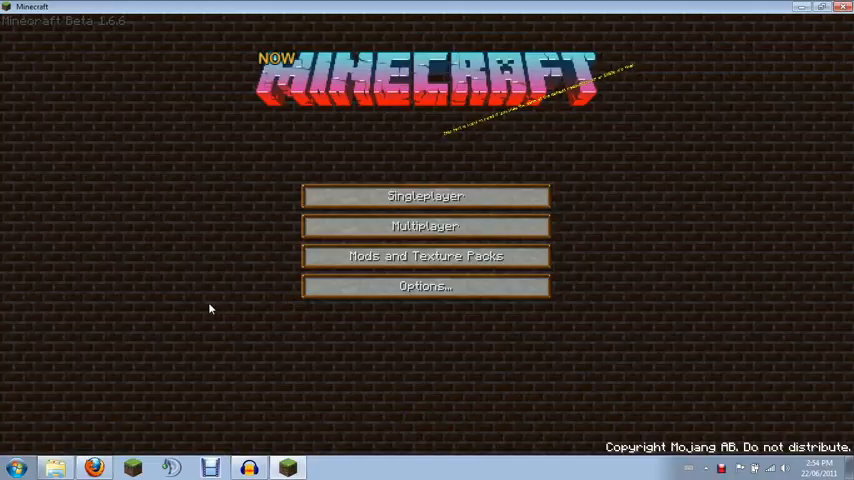
mouse_move(573, 228)
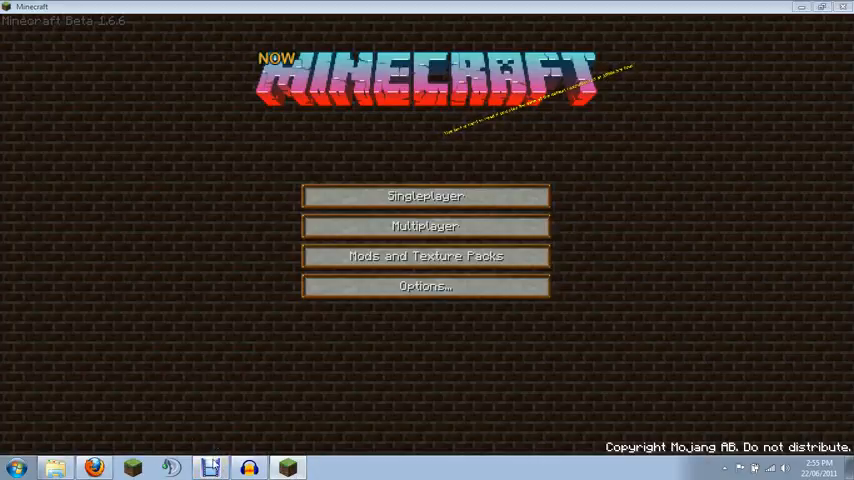
mouse_move(322, 401)
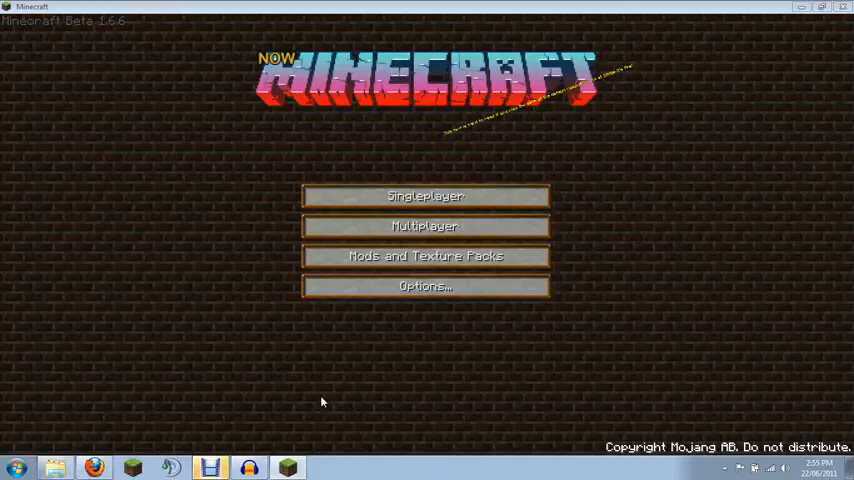
mouse_move(368, 380)
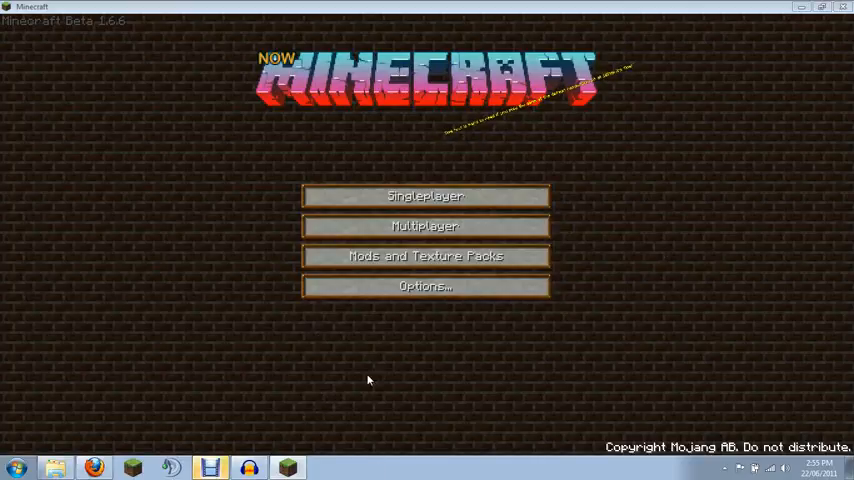